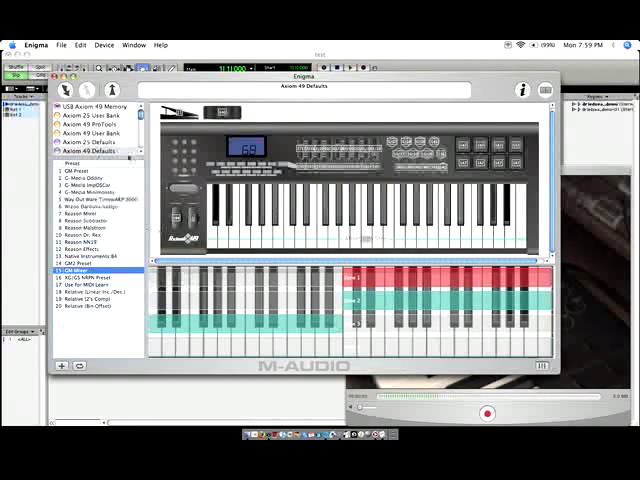
Step: Enable MIDI Machine Control Remote (Slave) in Peripherals' Machine Control page so the Axiom drives transport
left_click(90, 152)
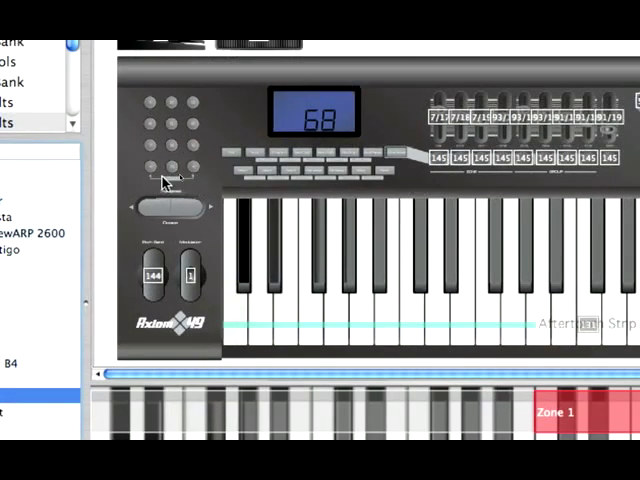
mouse_move(198, 176)
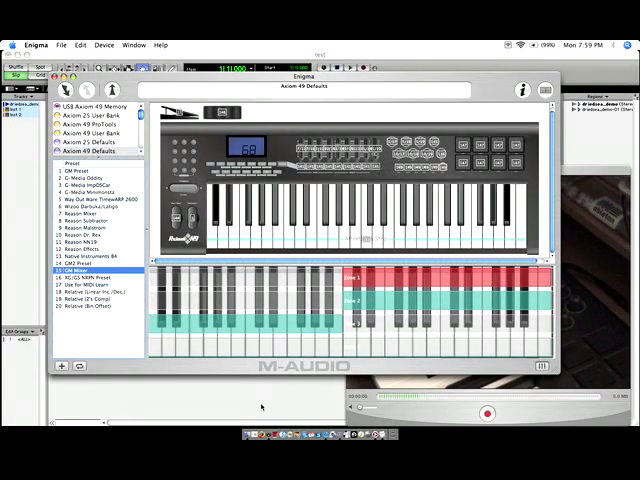
left_click(338, 44)
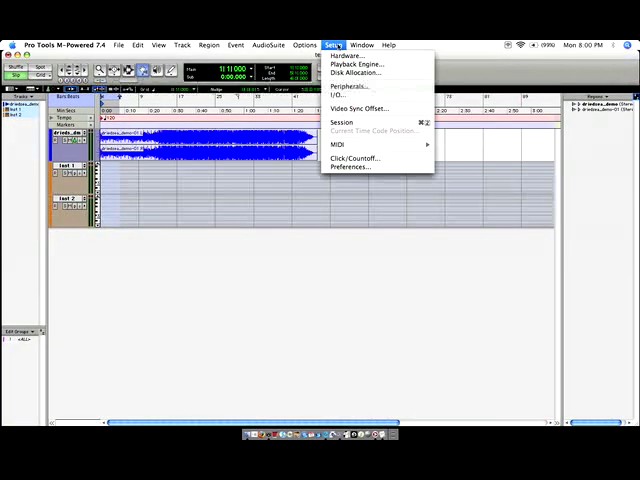
mouse_move(350, 84)
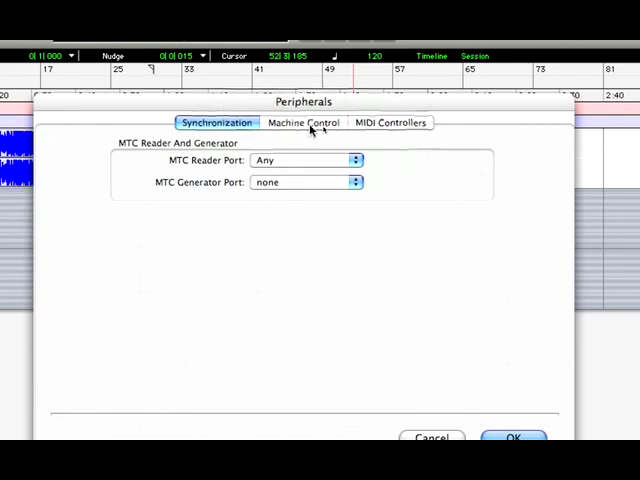
left_click(304, 122)
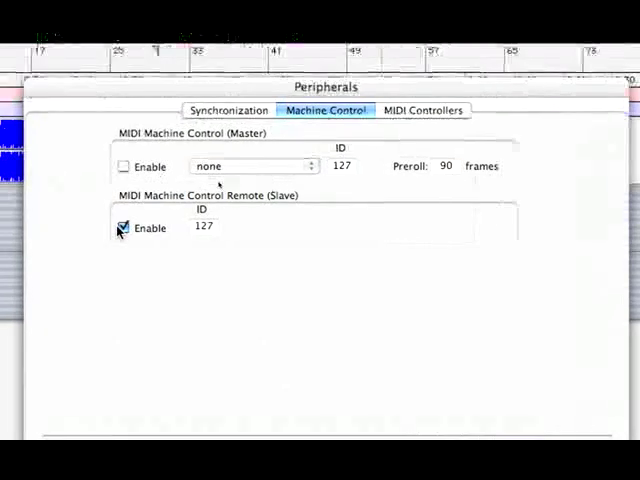
left_click(124, 228)
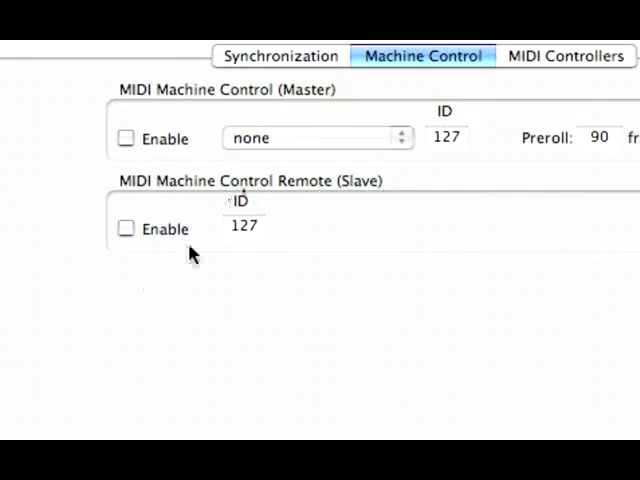
left_click(126, 228)
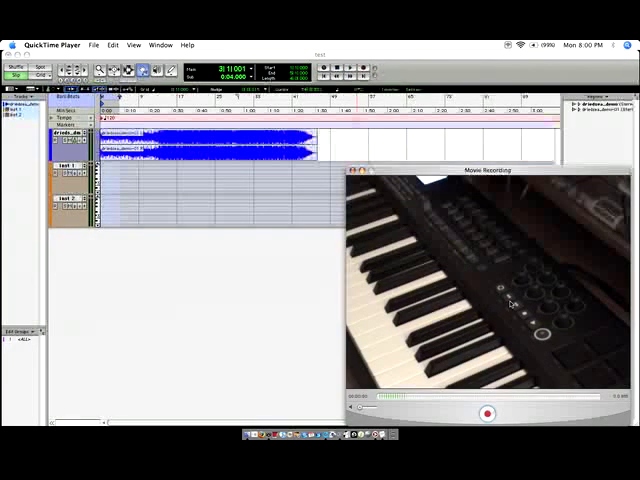
mouse_move(484, 288)
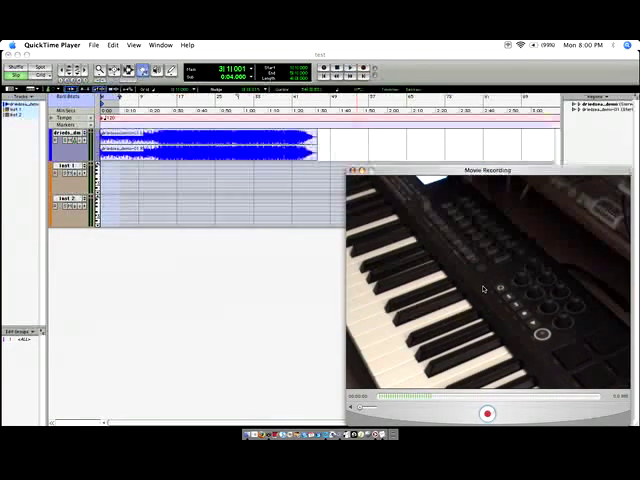